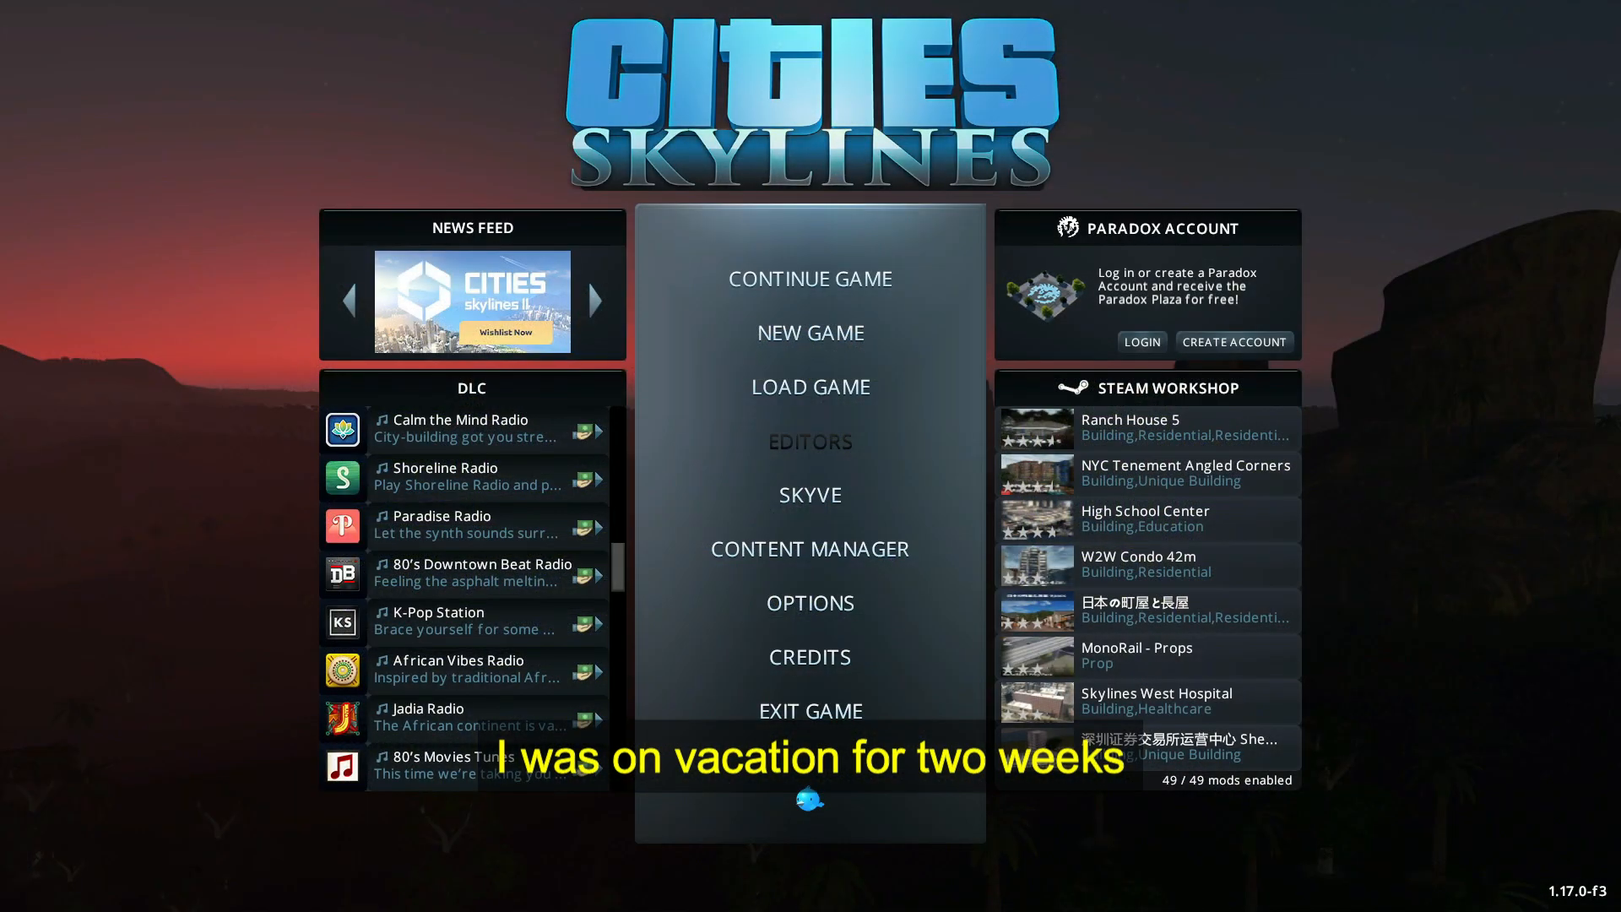
mouse_move(808, 548)
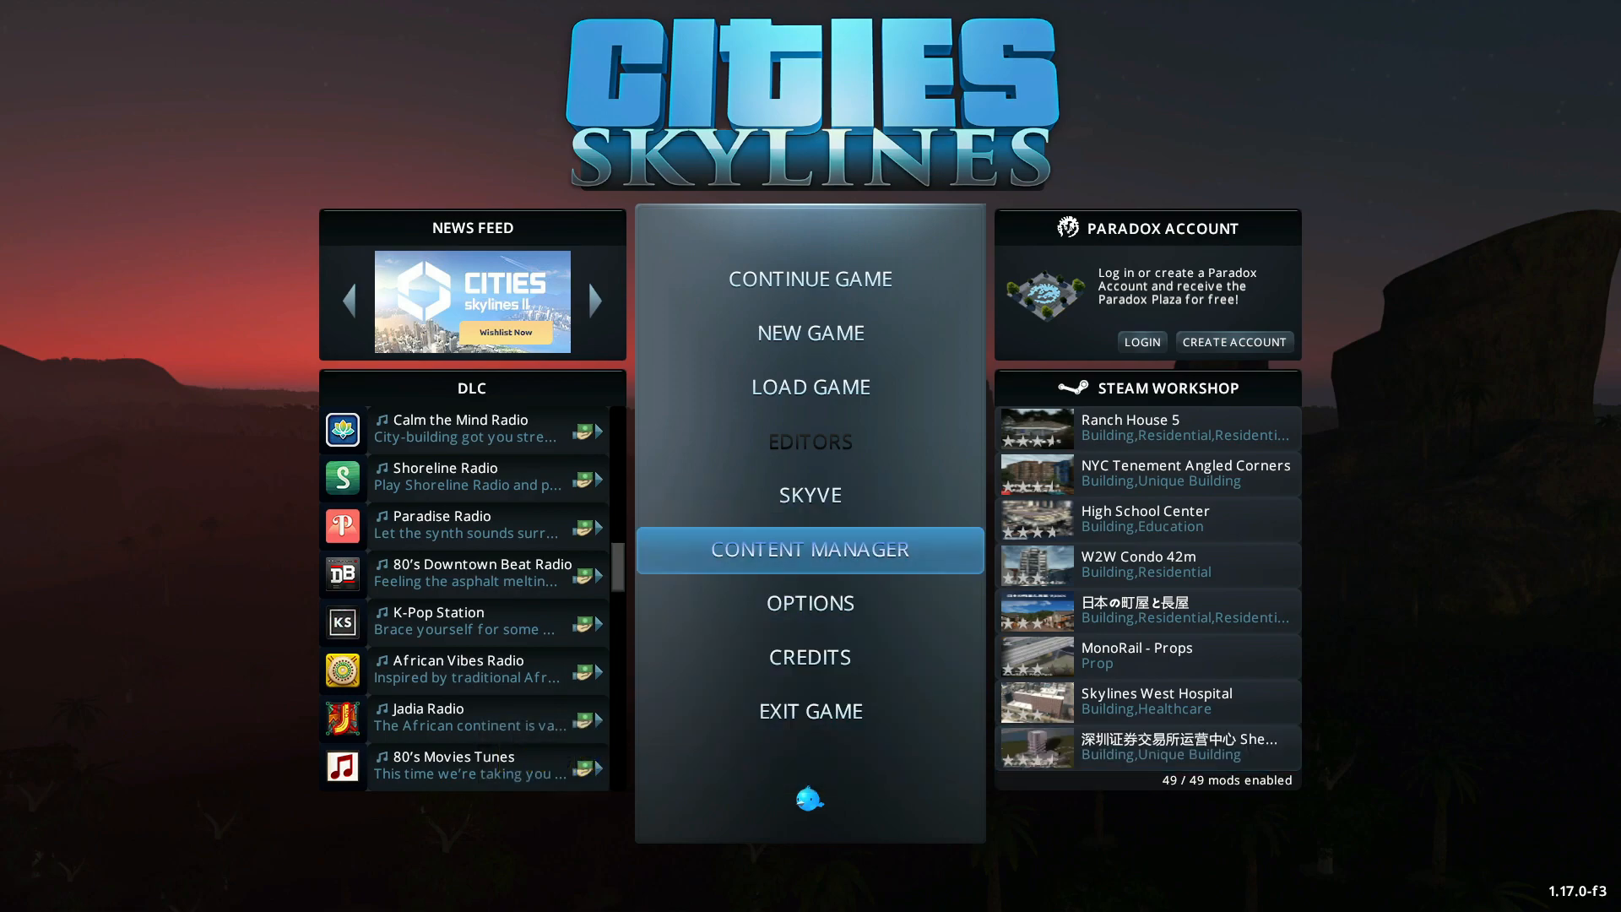
Step: Confirm Skyve 3.0.7 appears among the installed mods in Content Manager, filtering by 'sky'
click(809, 549)
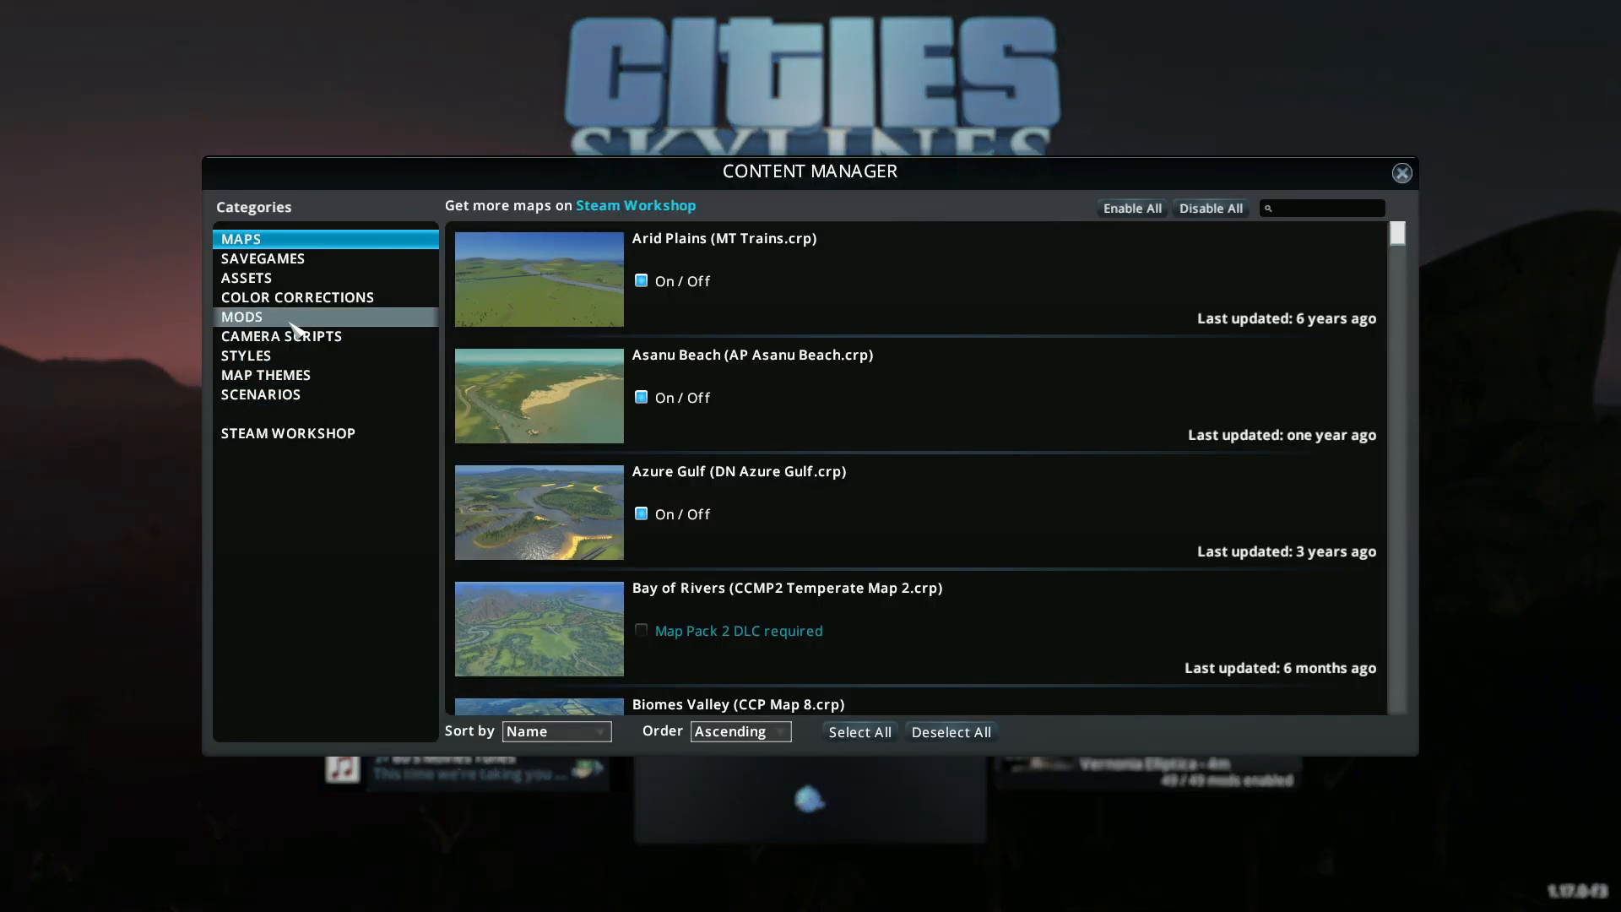
click(241, 316)
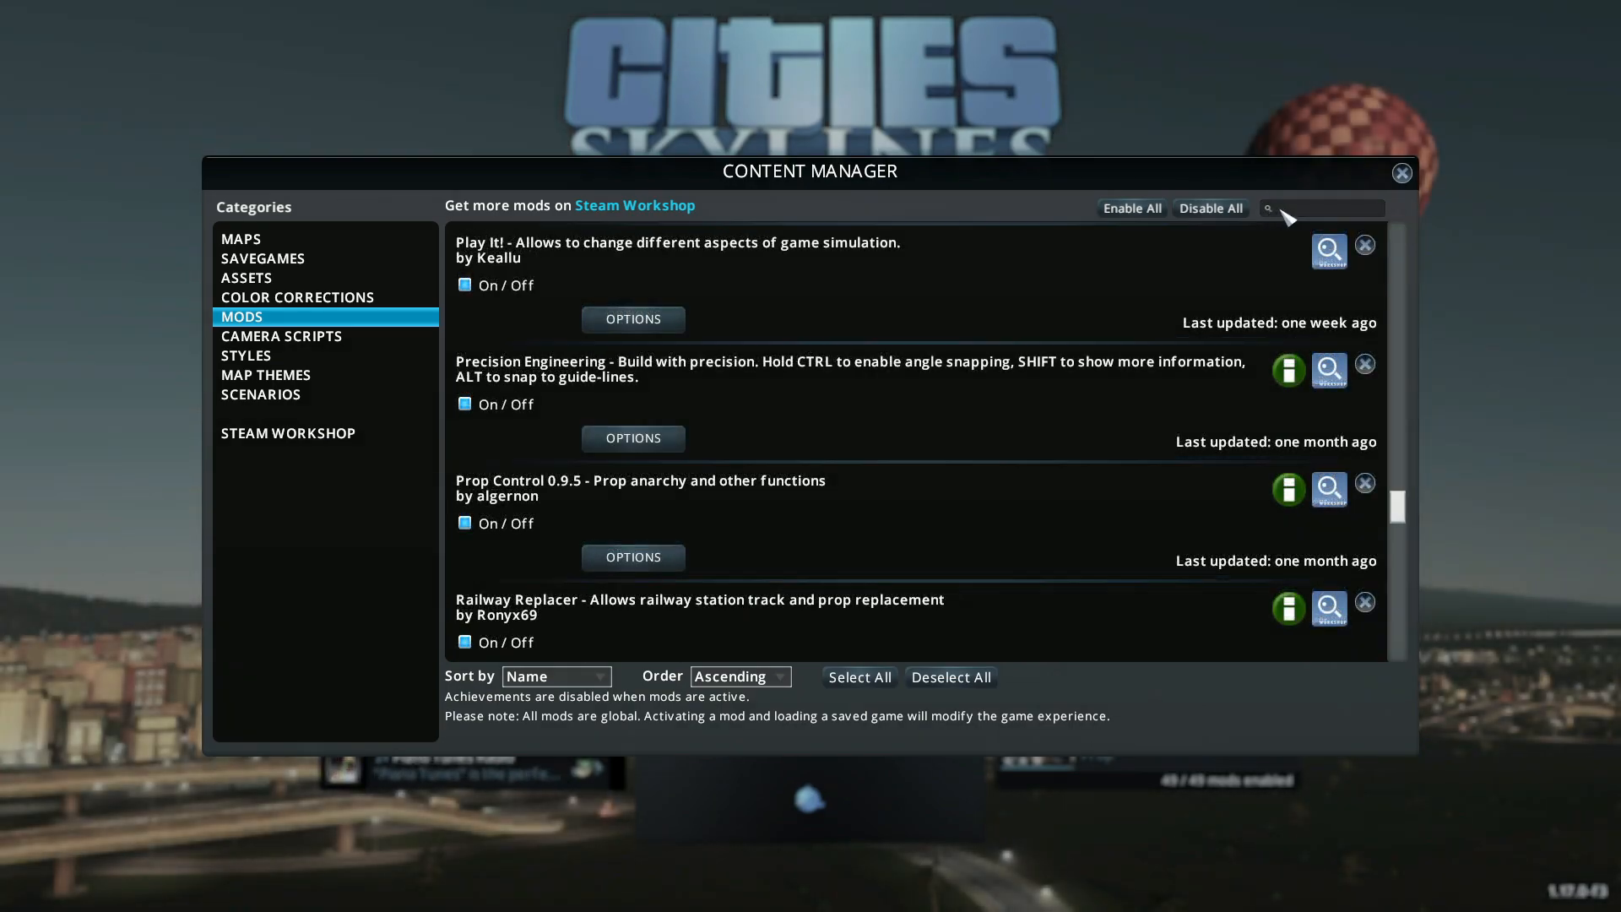
text(S)
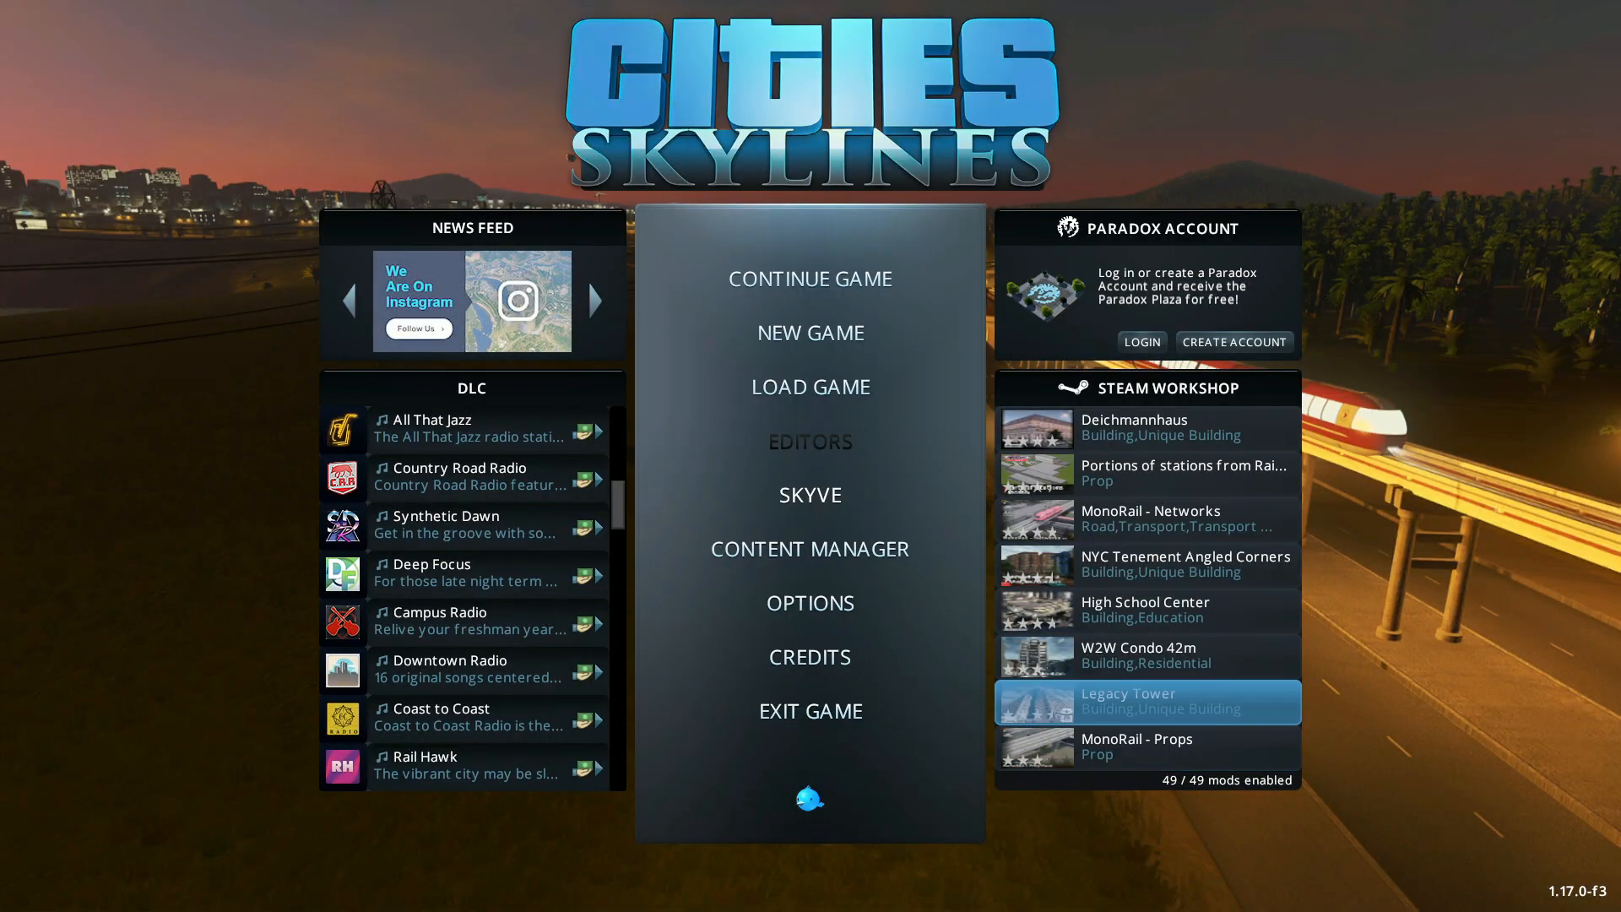
click(808, 548)
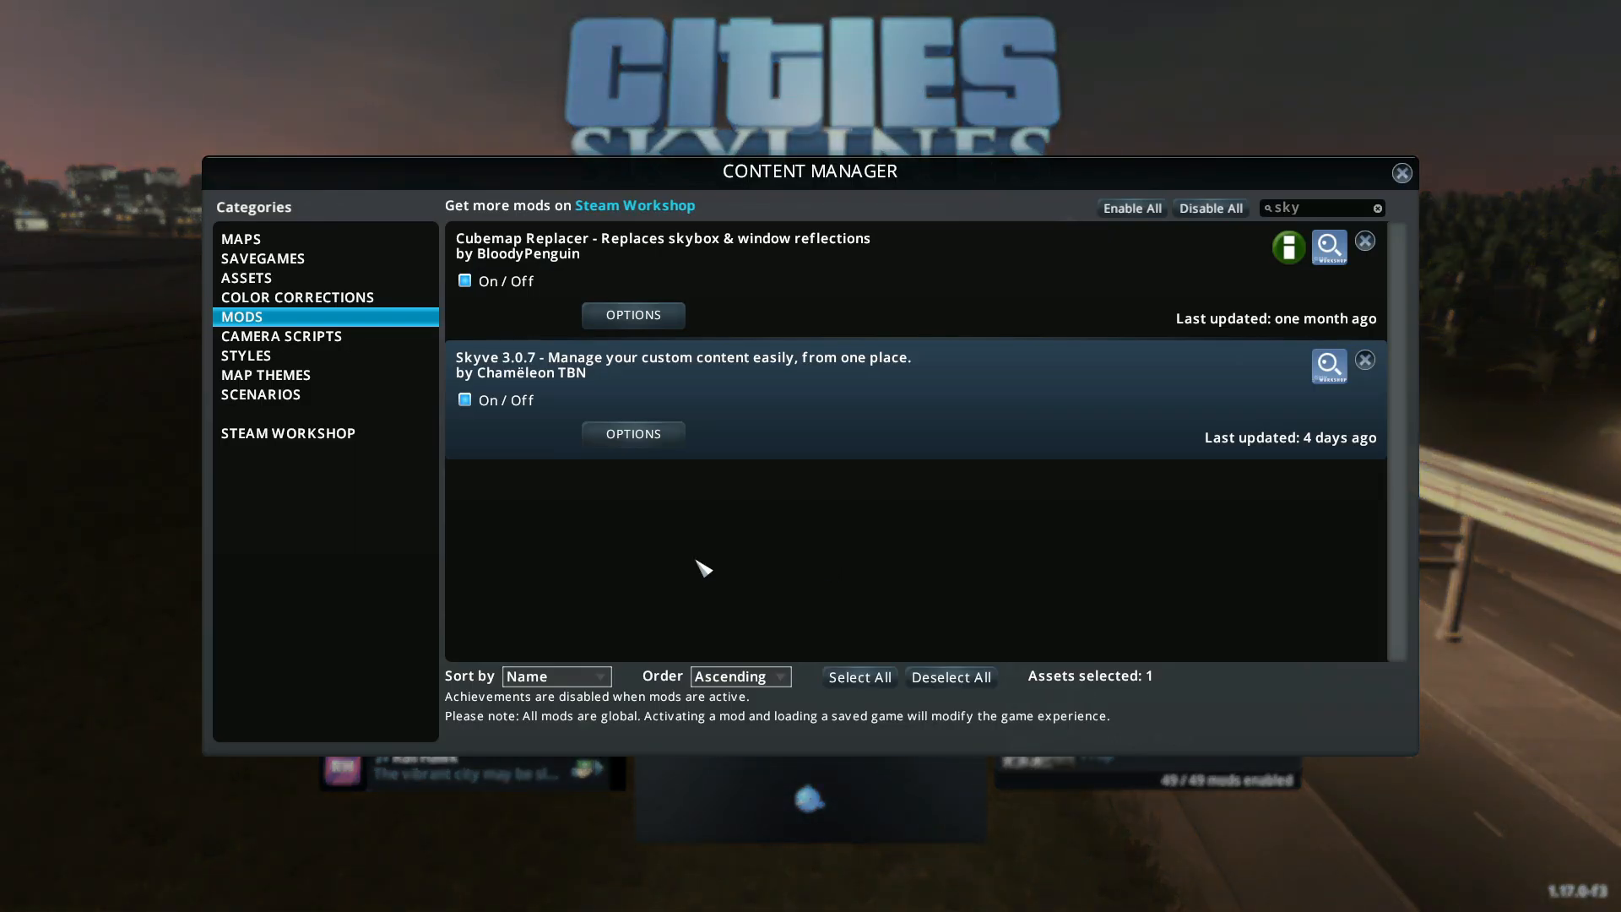
click(1401, 172)
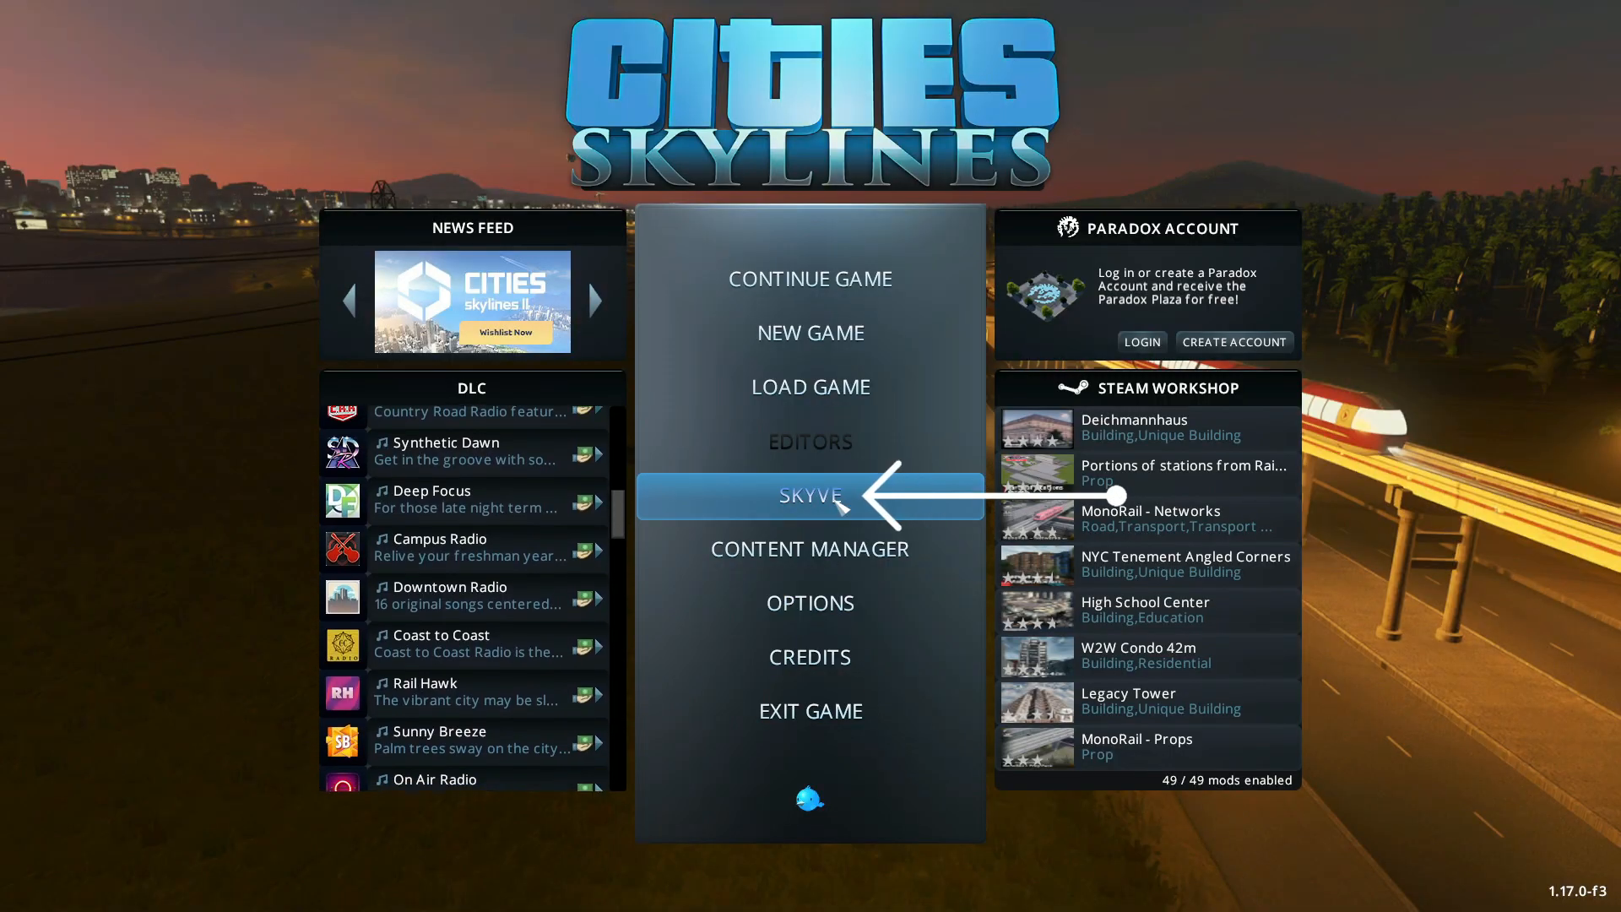
Step: Launch Skyve from the main menu and show the current profile's settings
click(809, 494)
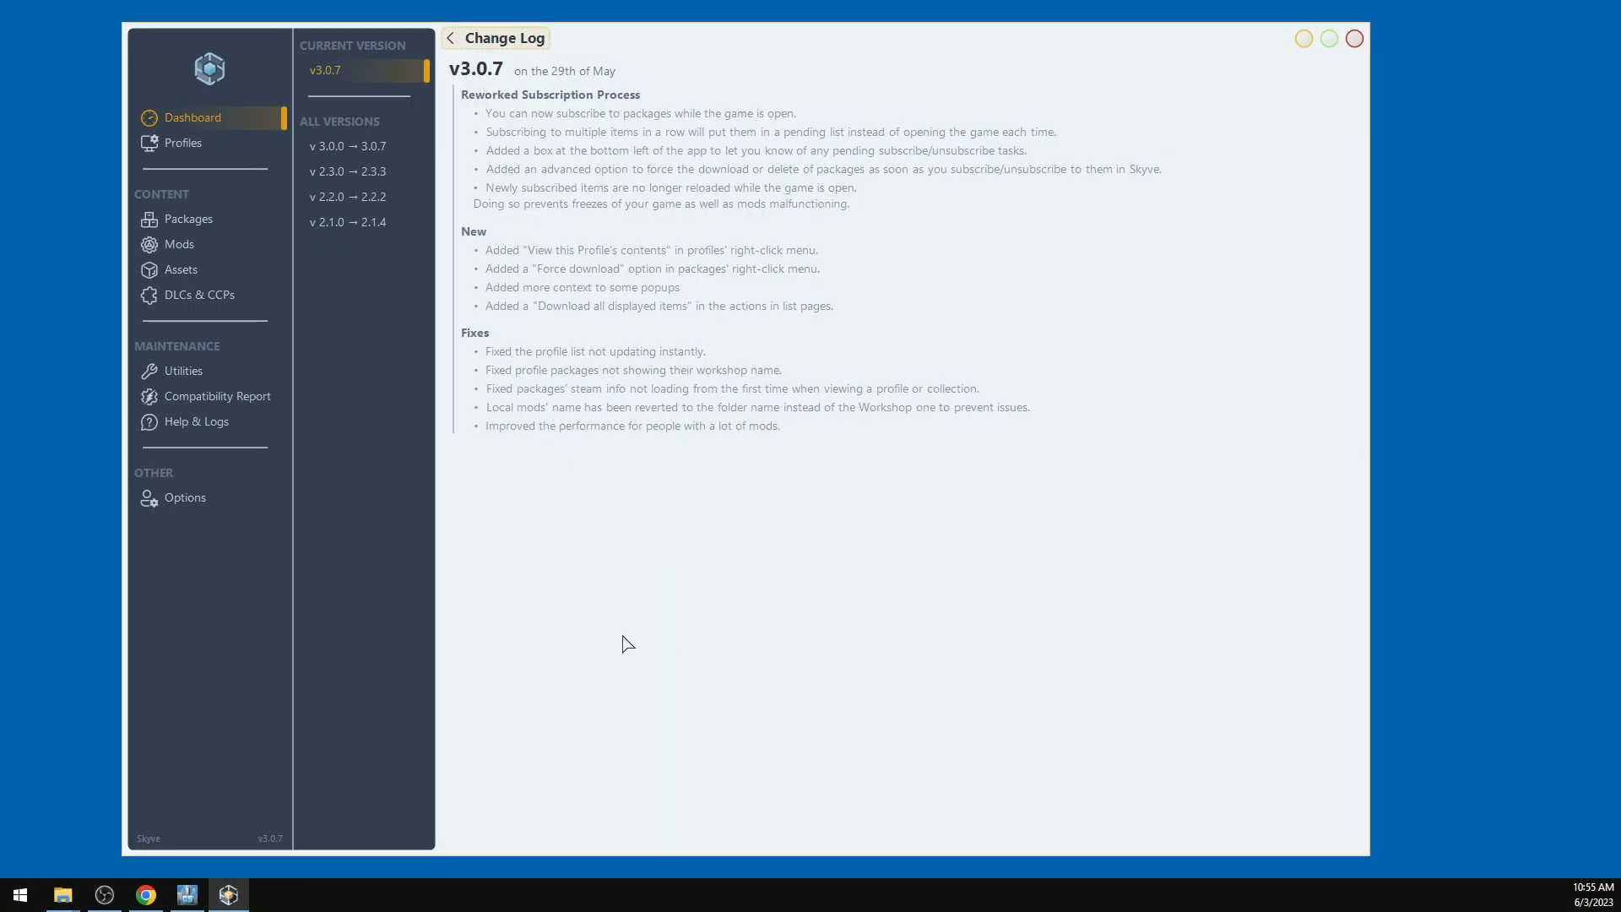
mouse_move(467, 517)
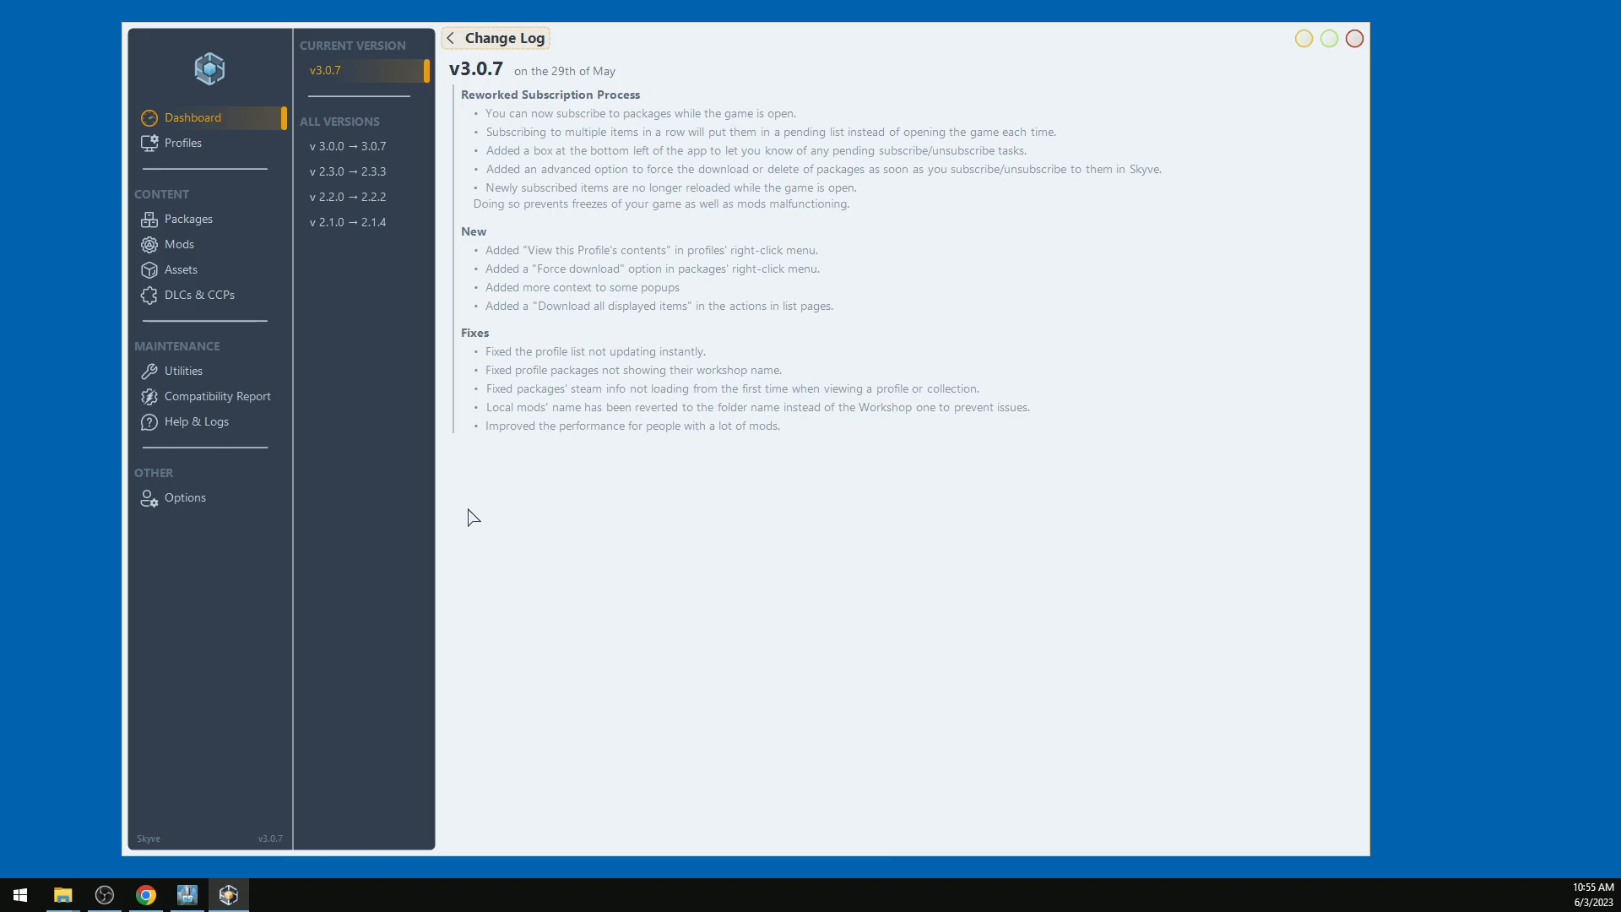
click(182, 142)
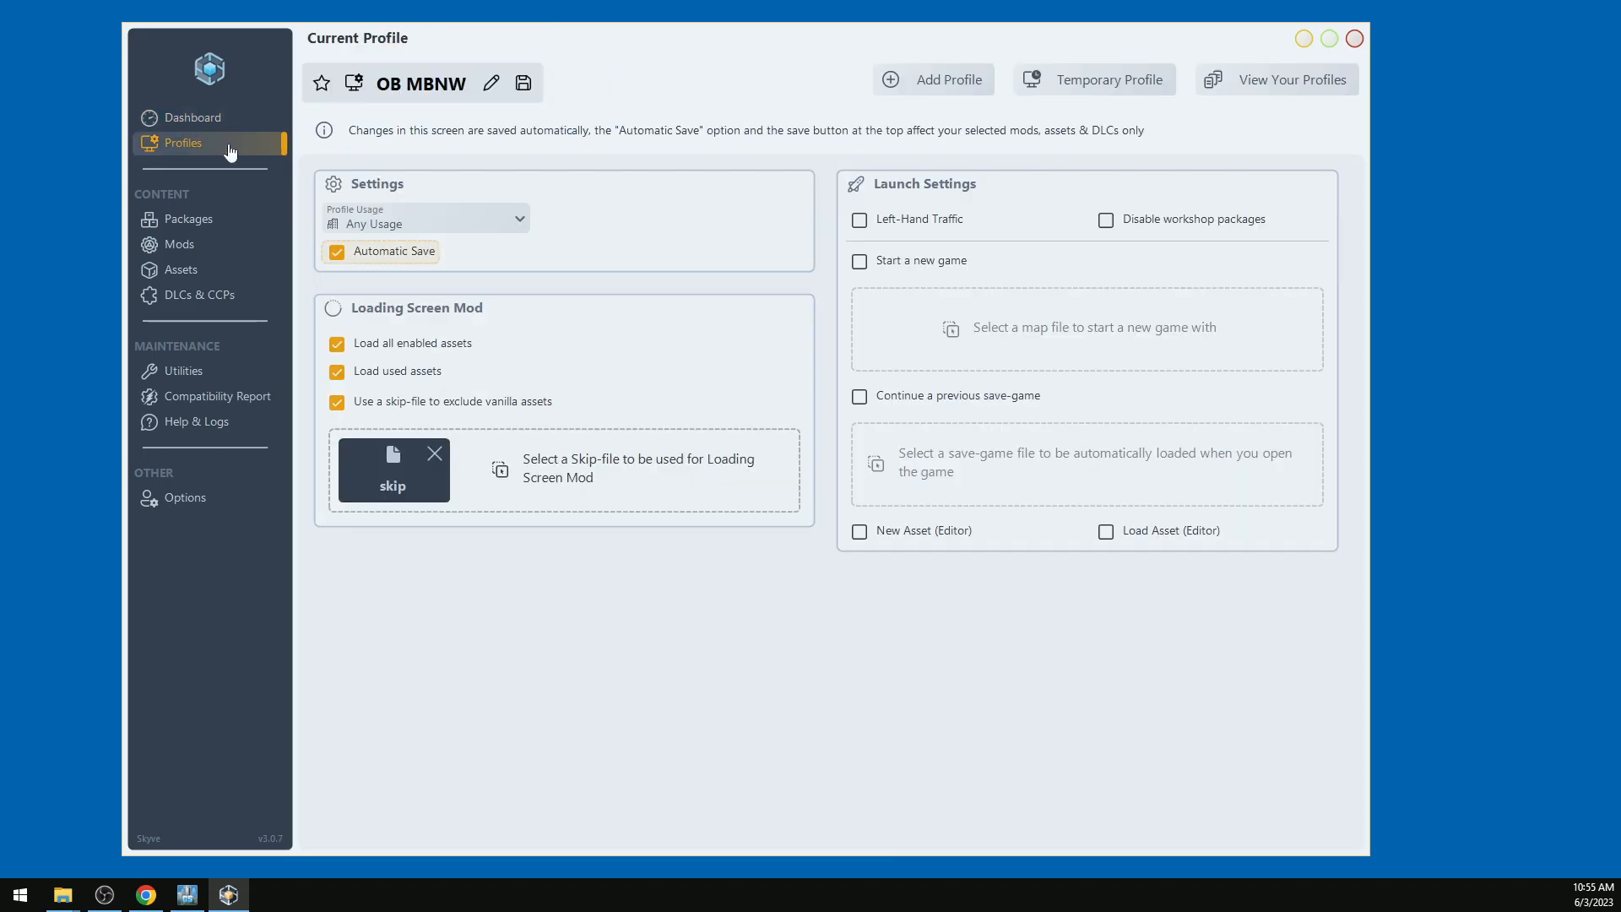
mouse_move(187, 218)
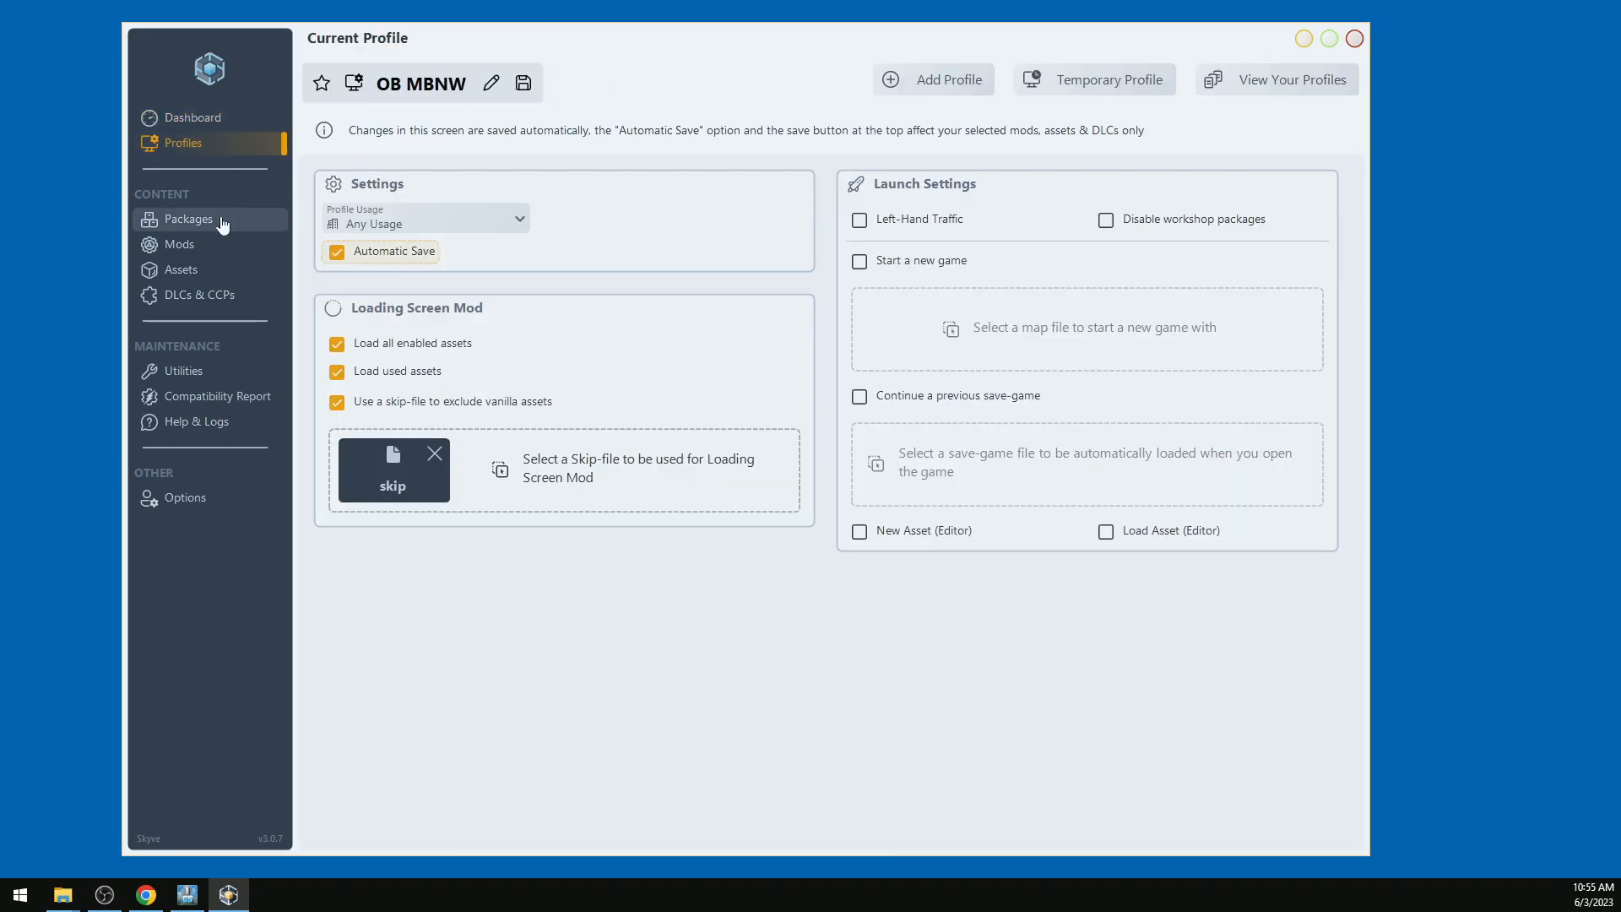
Step: Show the OB MBNW profile's 50 mods and scroll through their versions and status tags
click(179, 243)
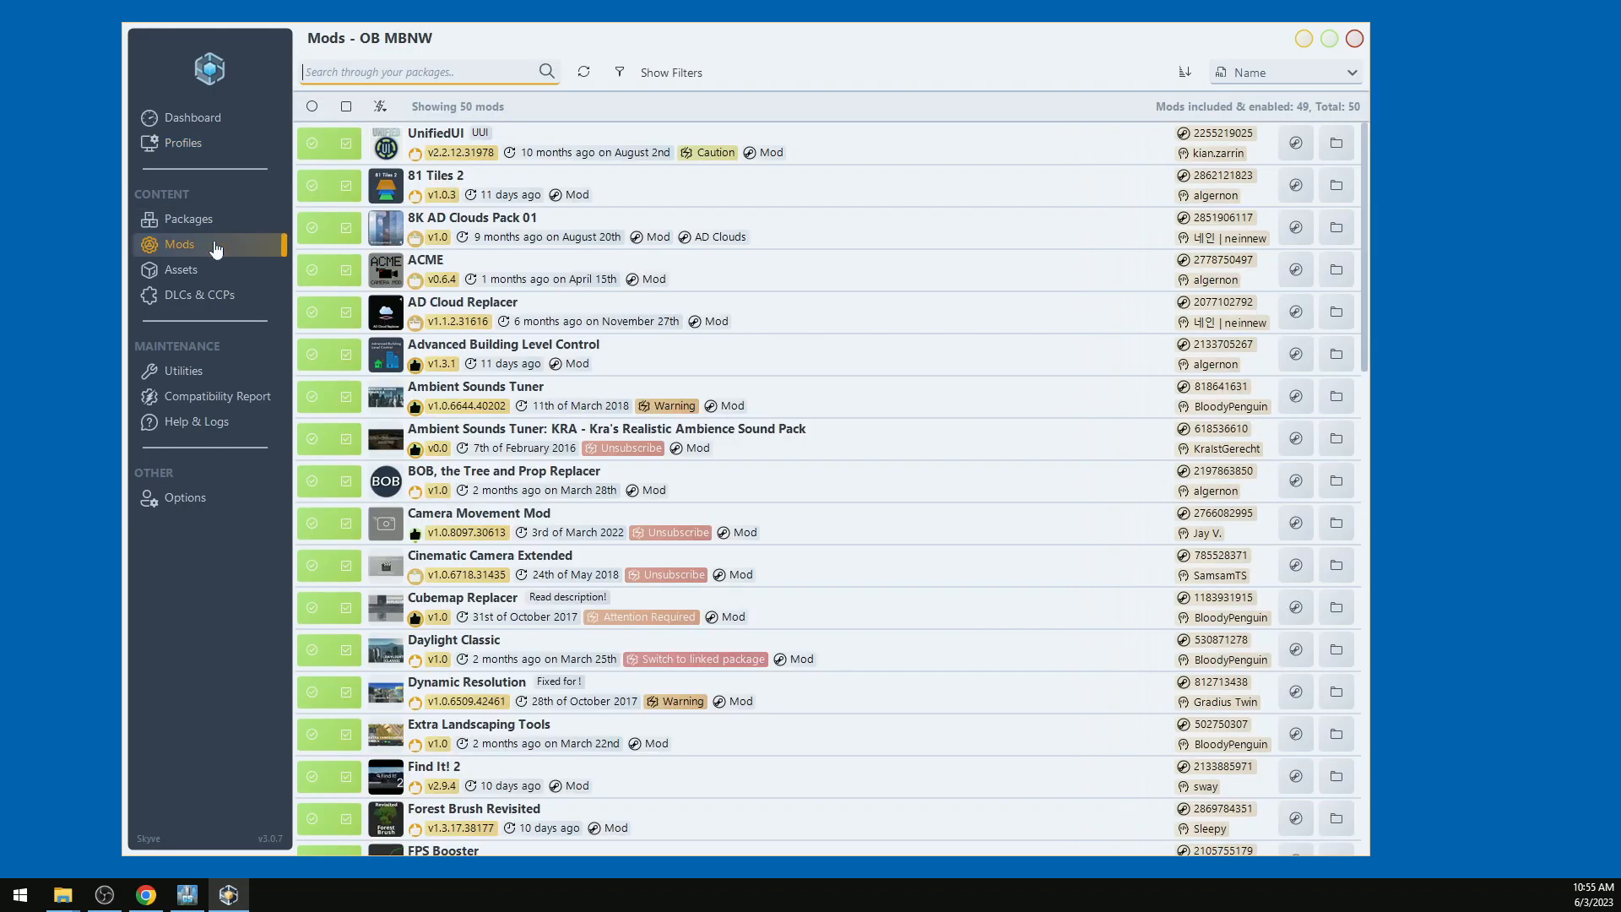
mouse_move(936, 353)
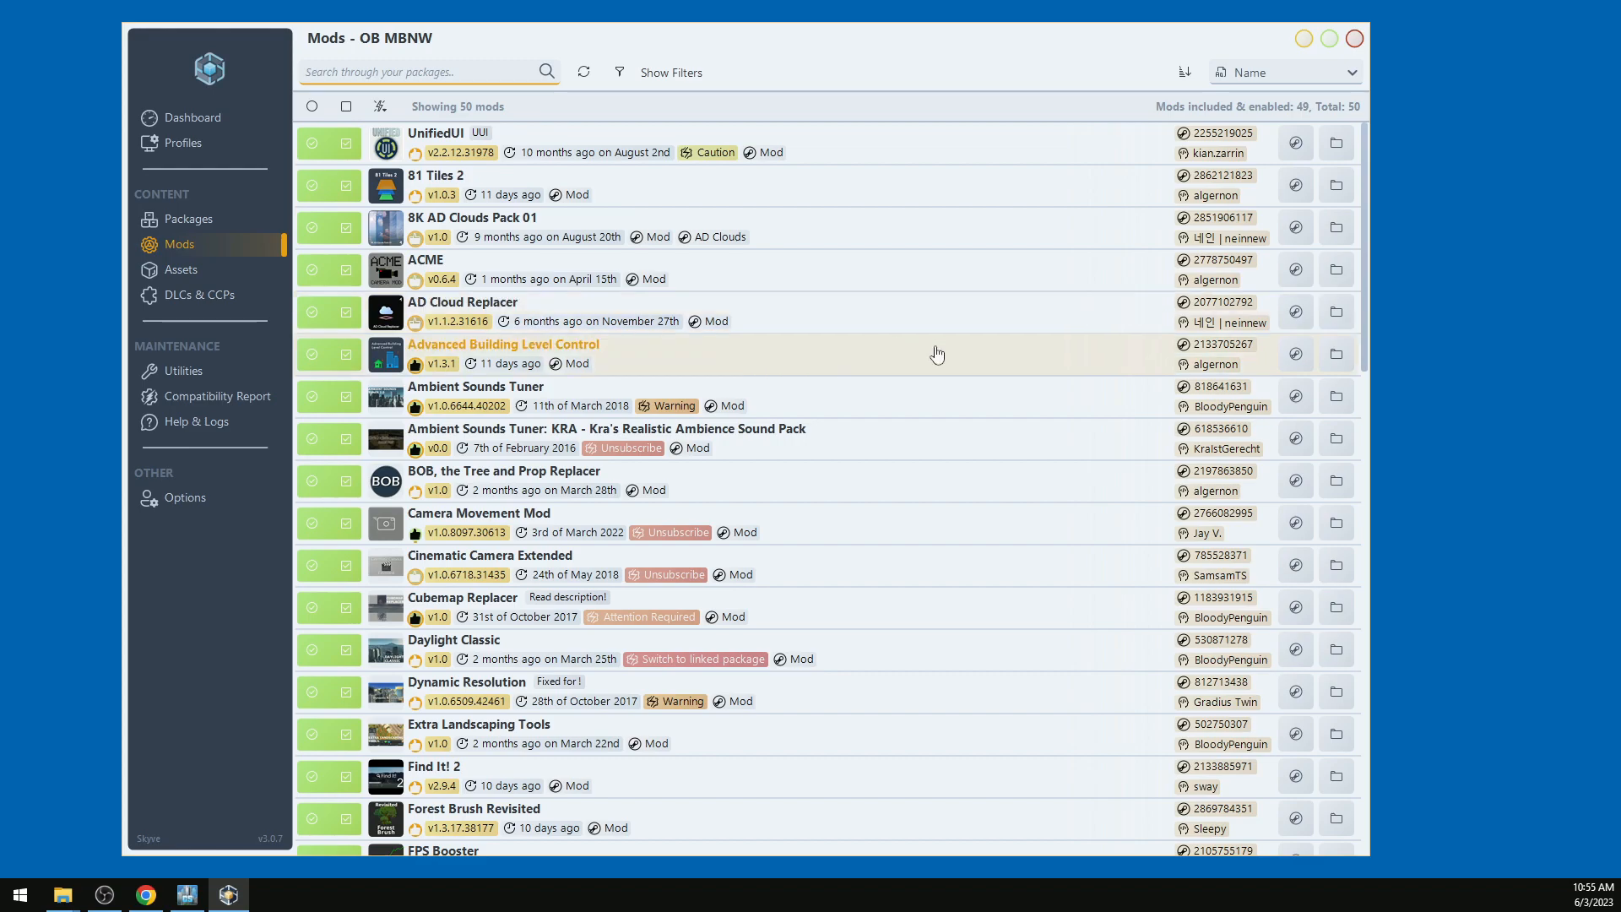
scroll(down, 3)
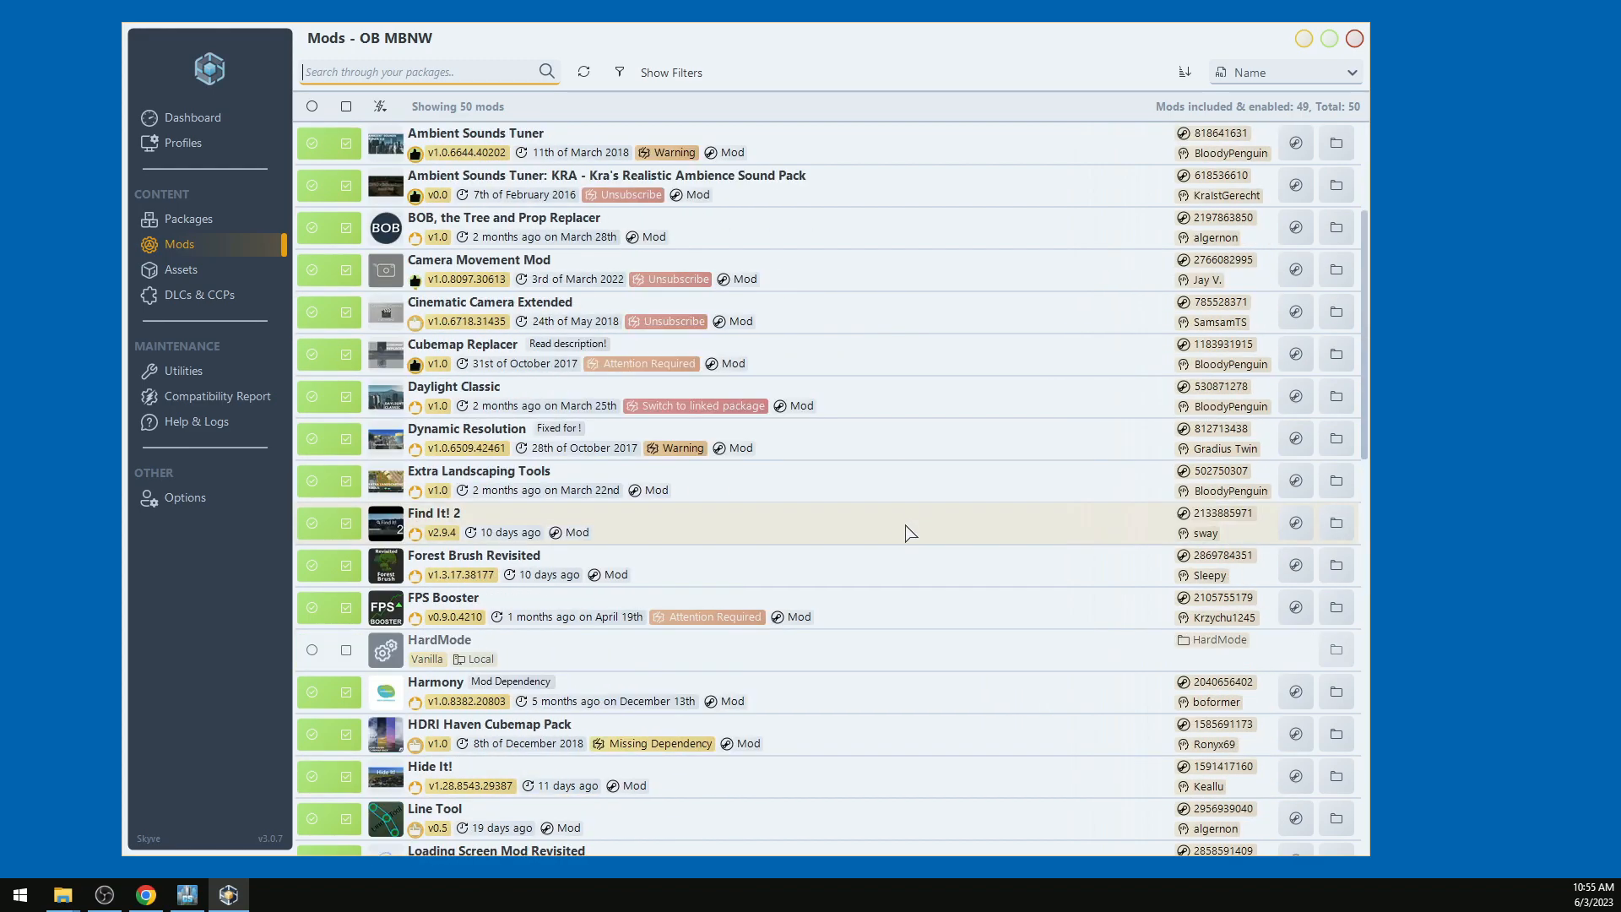
scroll(up, 3)
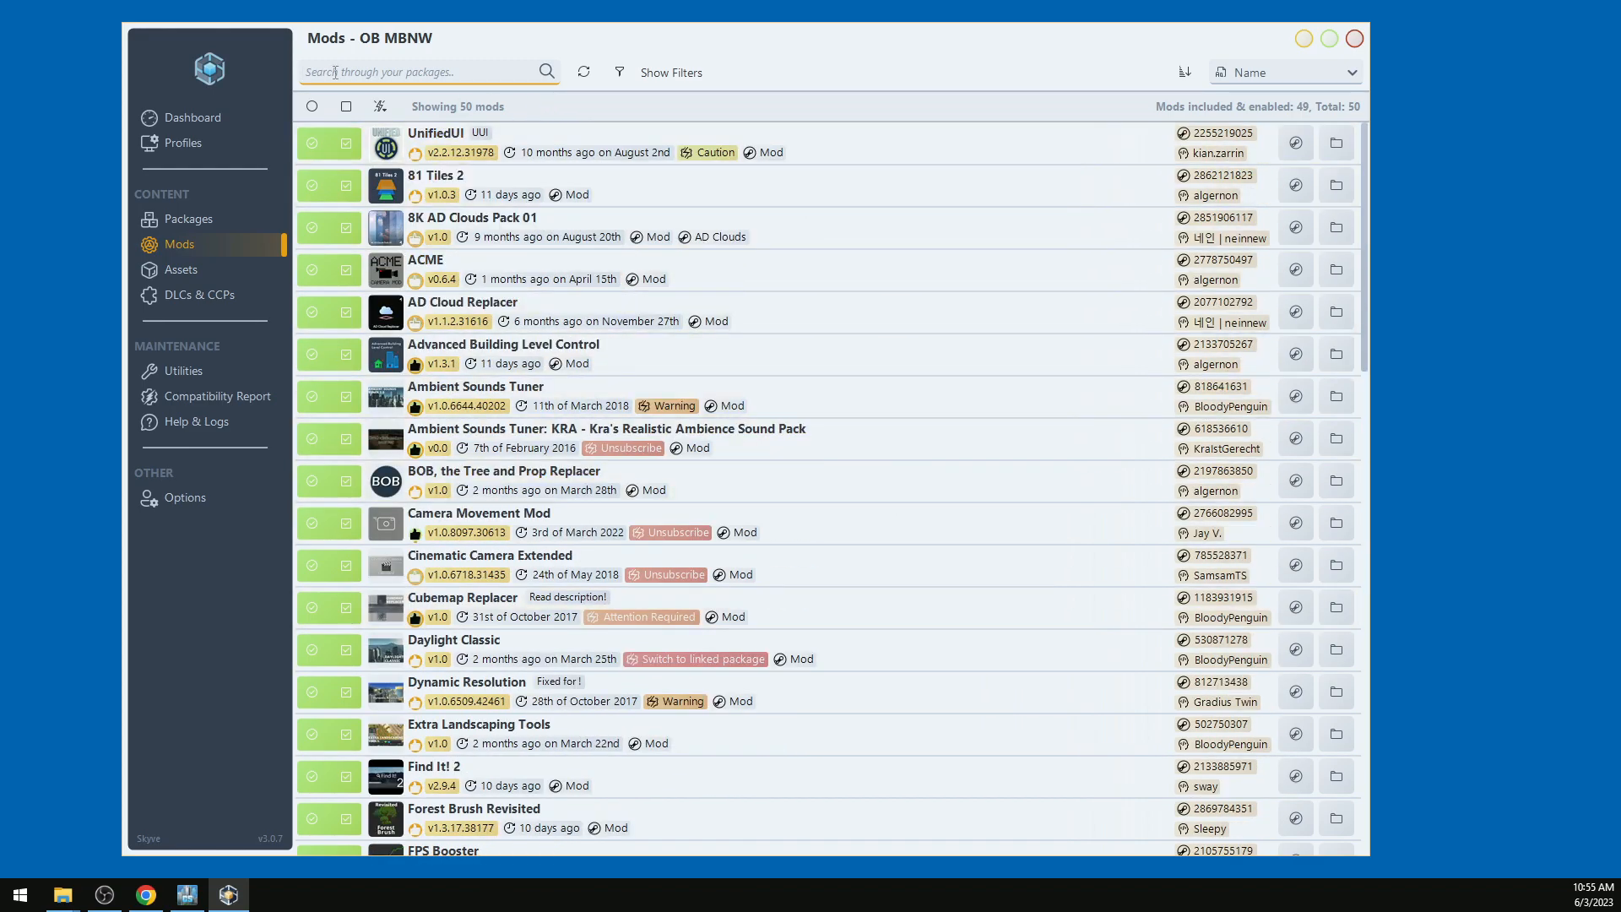
mouse_move(246, 193)
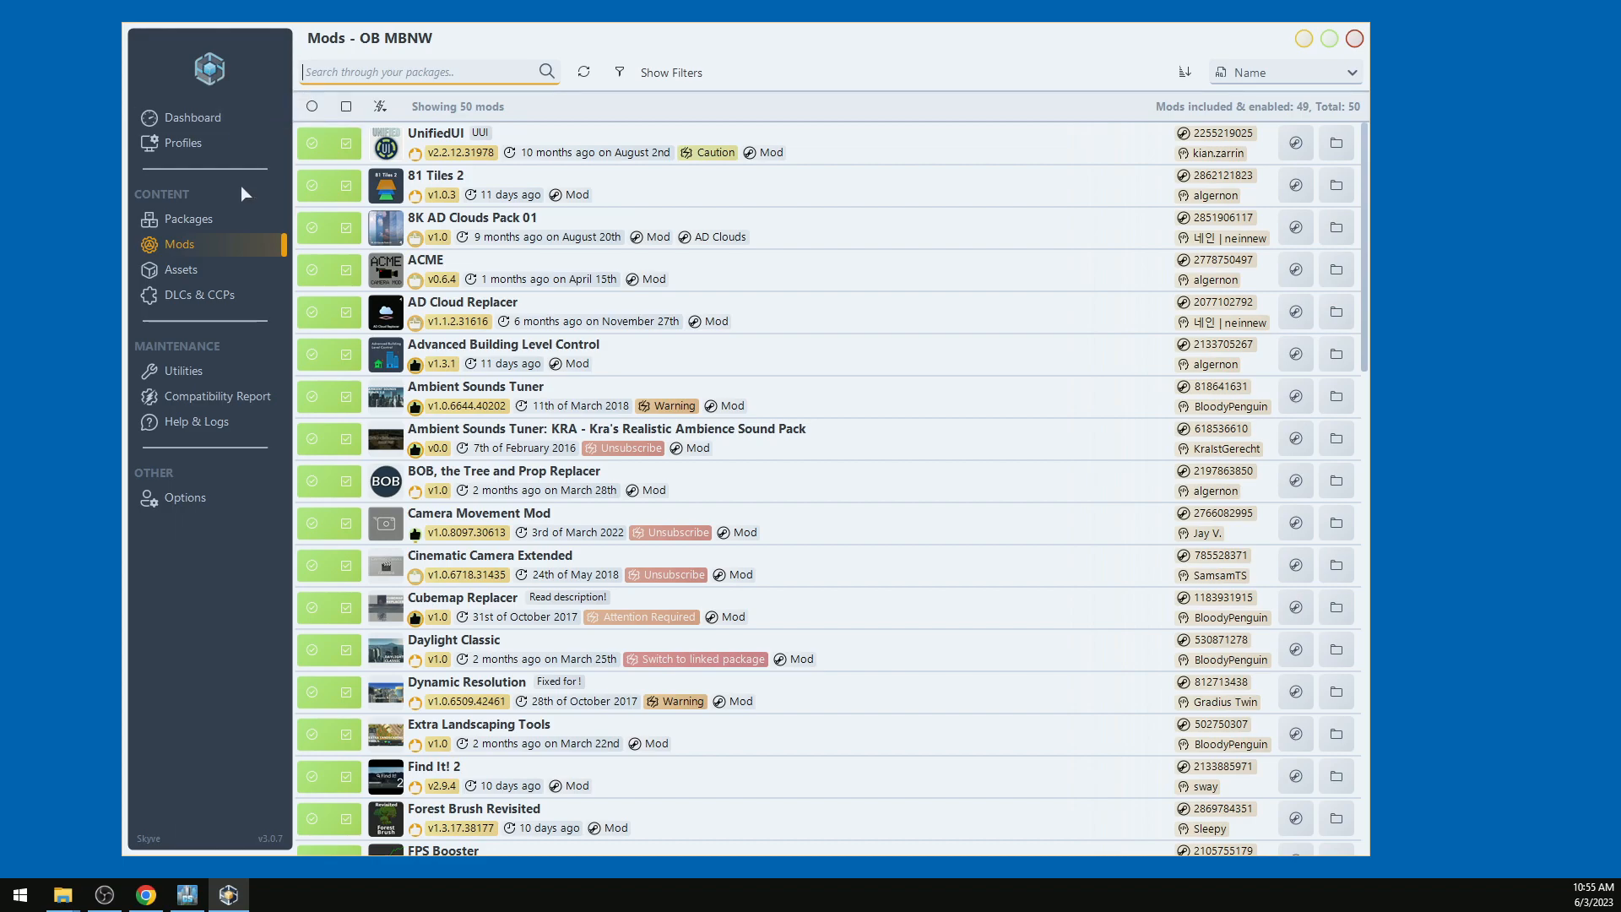
mouse_move(214, 250)
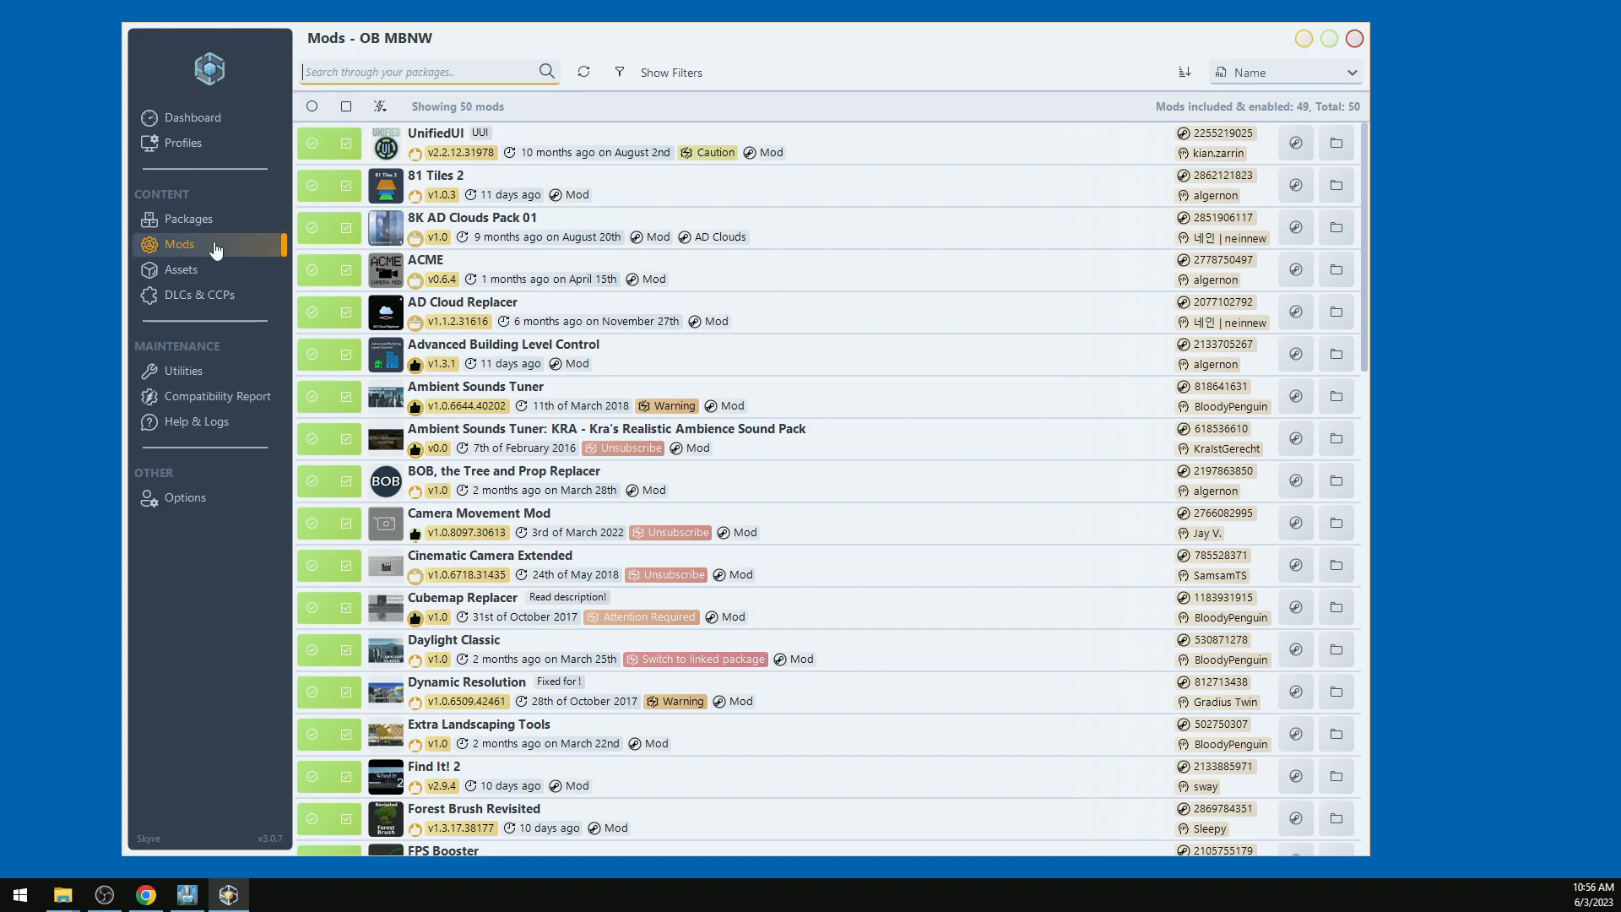